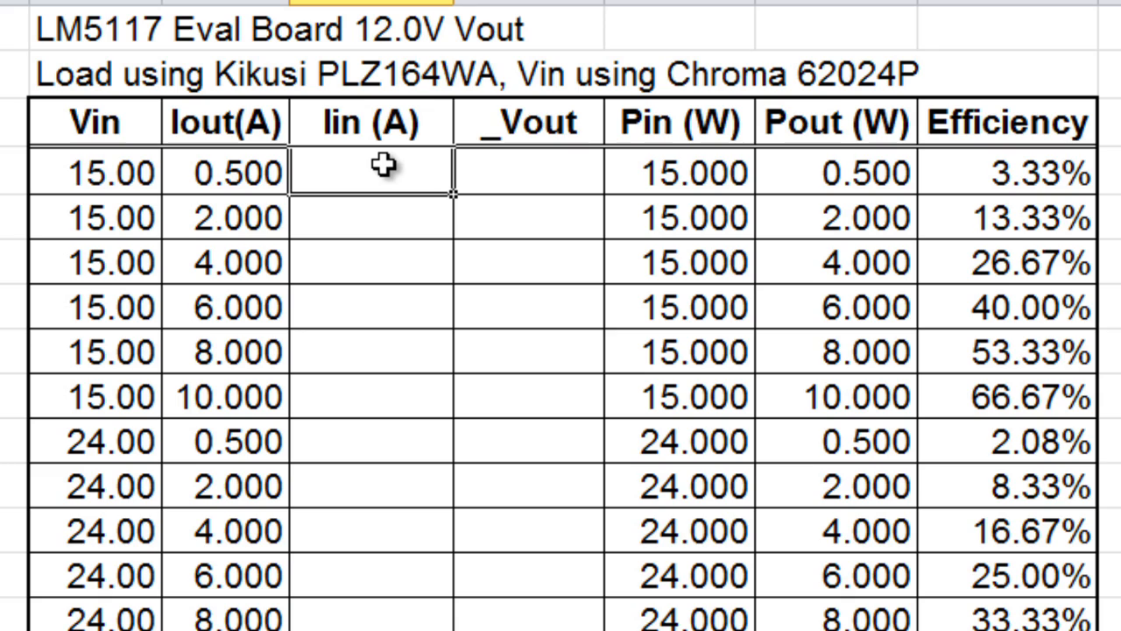
# Step: Enter Iin 0.444 and Vout 12.017 for the 15 V / 0.5 A row, yielding 90.22% efficiency
pyautogui.write('.44')
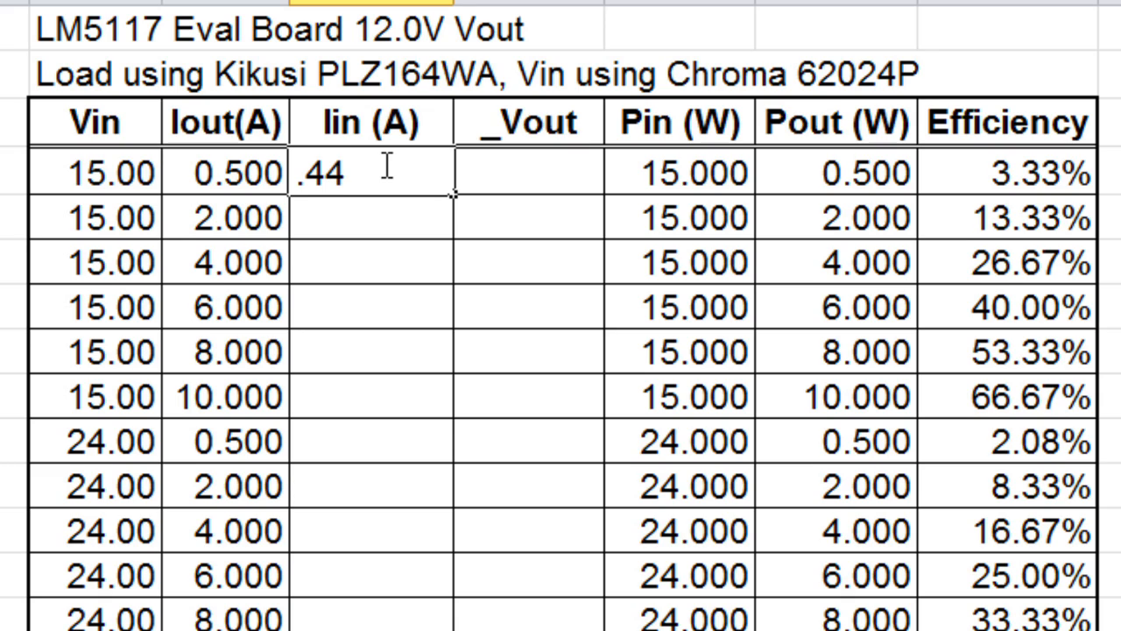
pyautogui.write('1')
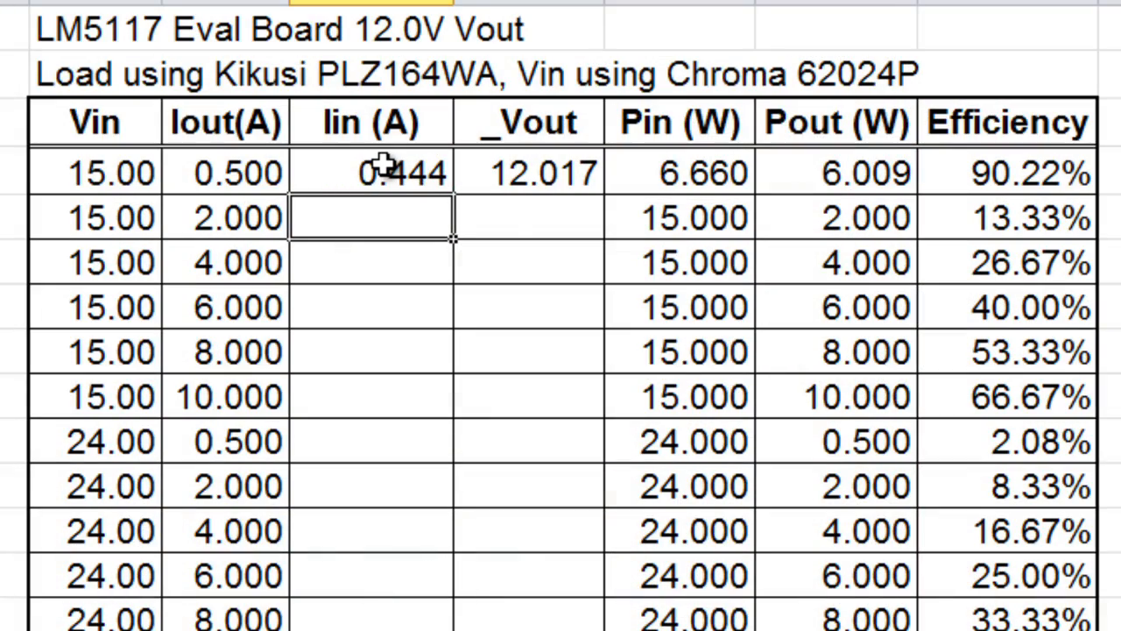
# Step: Enter Iin 1.640 and the measured Vout (~12.0) for the 15 V / 2 A row
pyautogui.write('1.640')
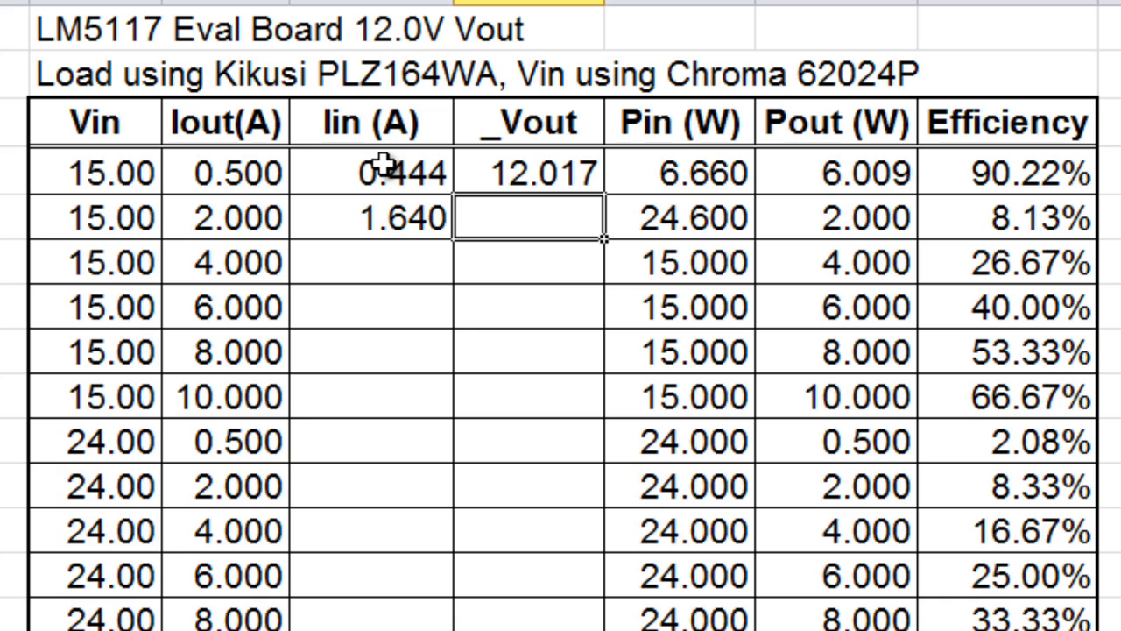
pyautogui.write('12.0')
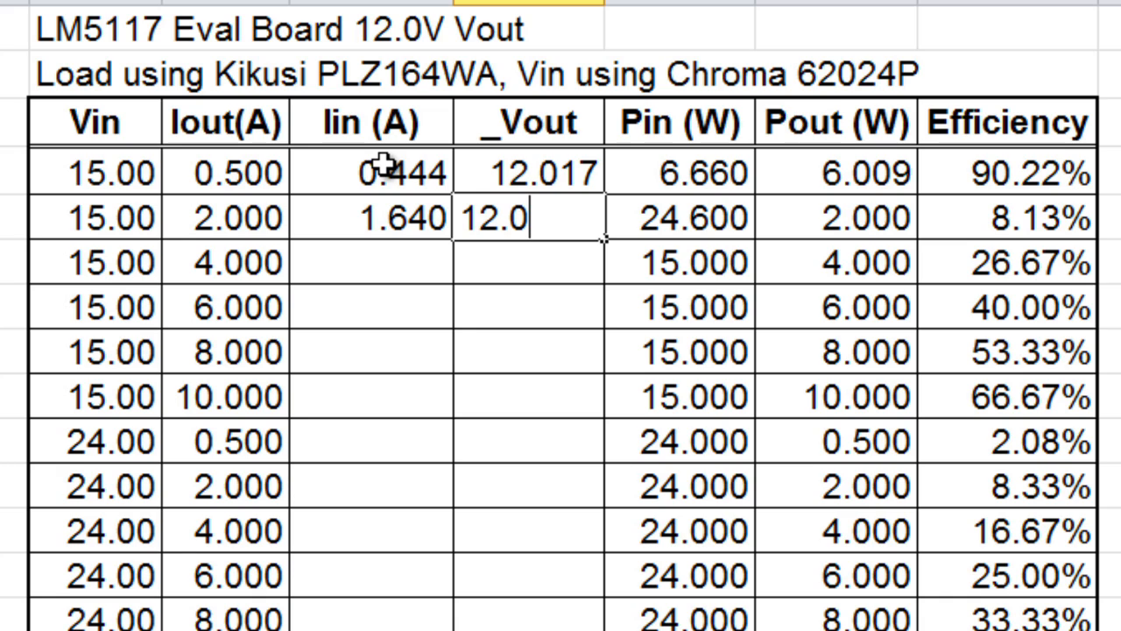
pyautogui.press('Enter')
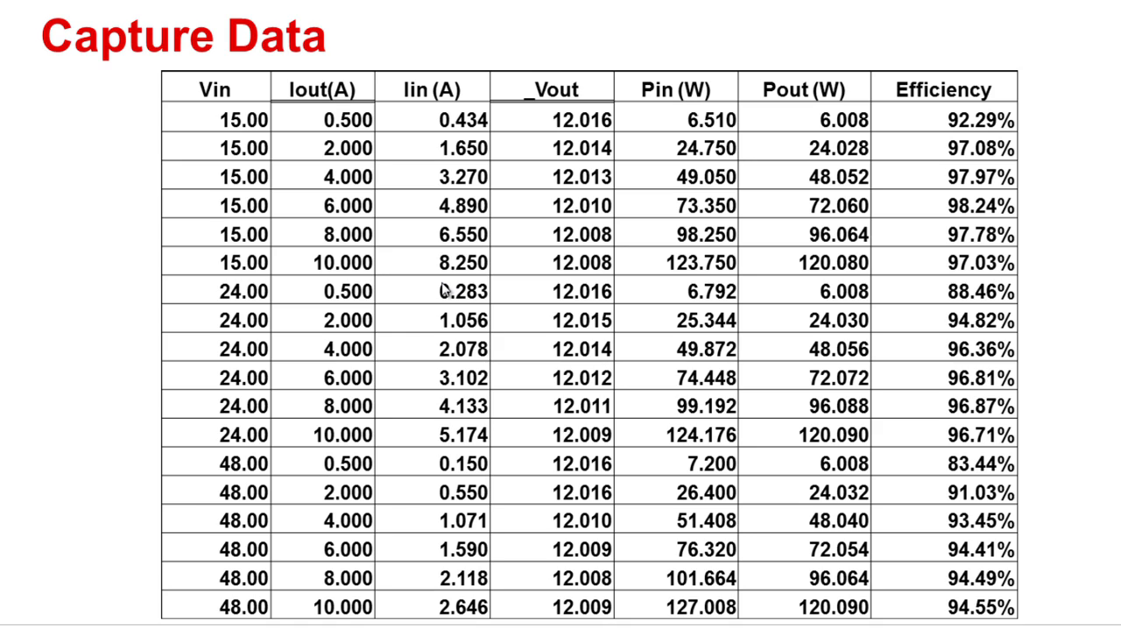
pyautogui.moveTo(445, 277)
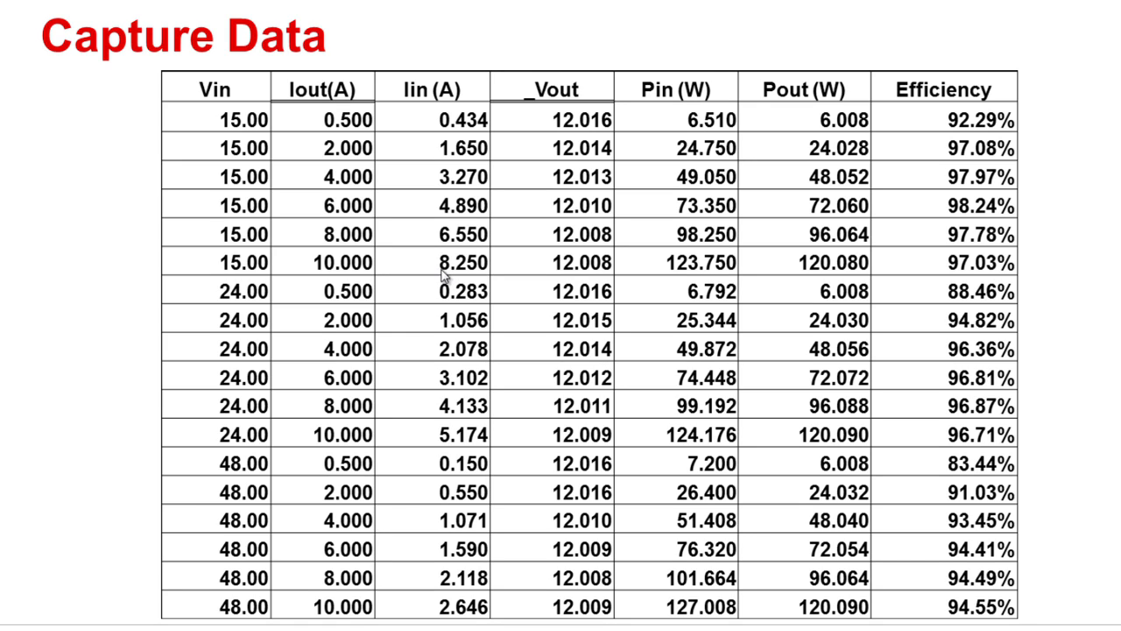
pyautogui.moveTo(446, 289)
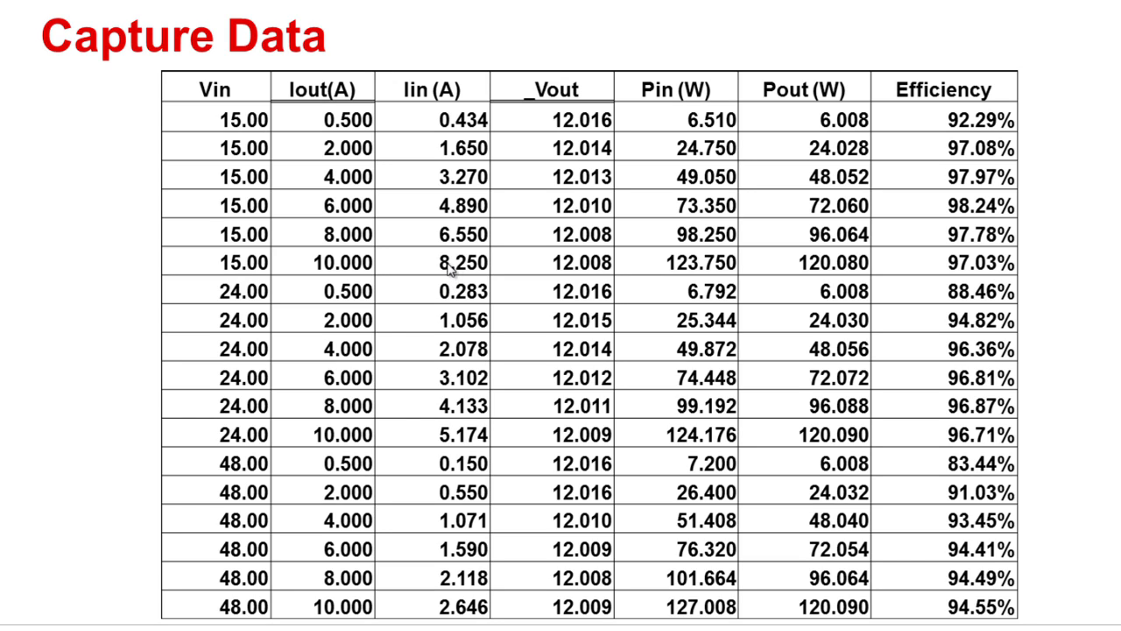
pyautogui.moveTo(442, 272)
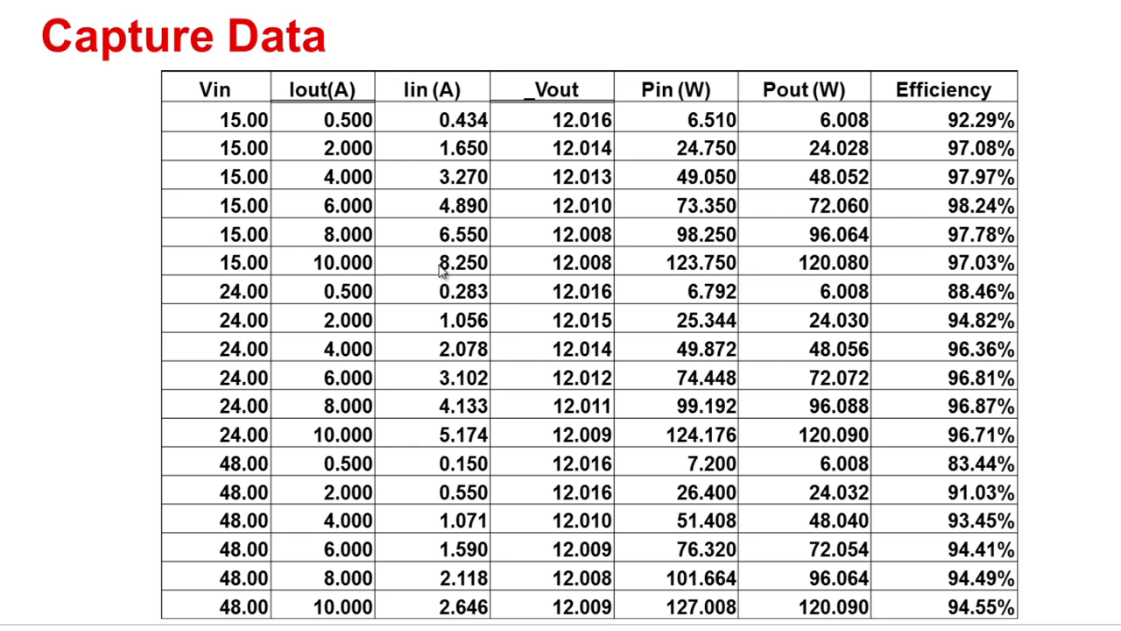